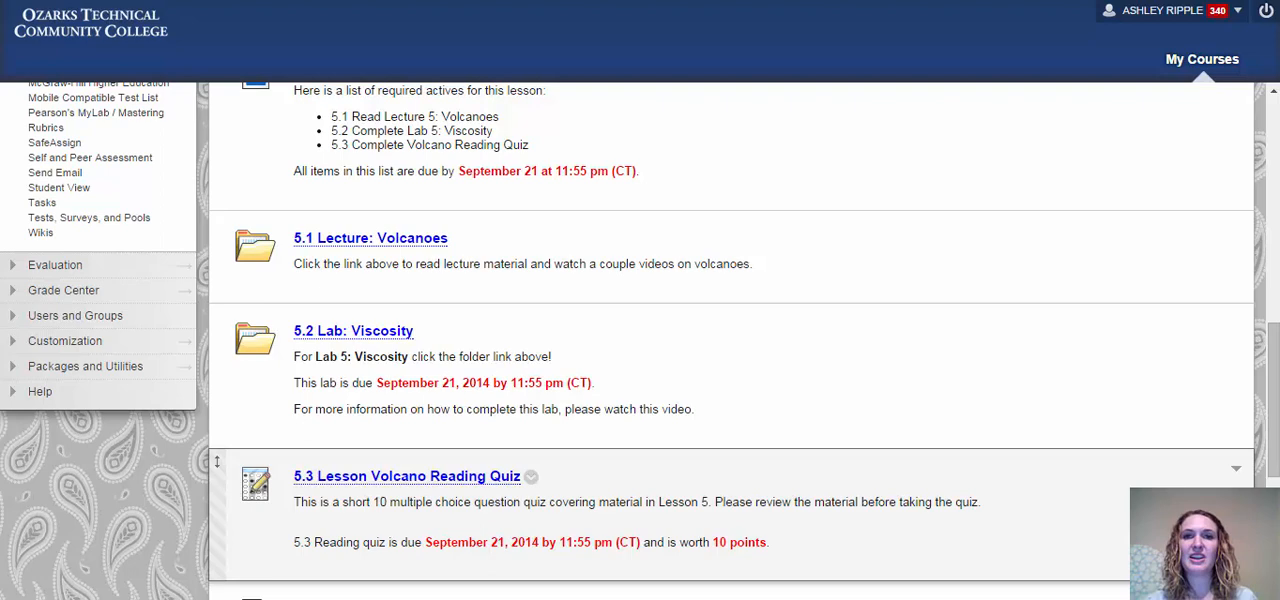
mouse_move(580, 487)
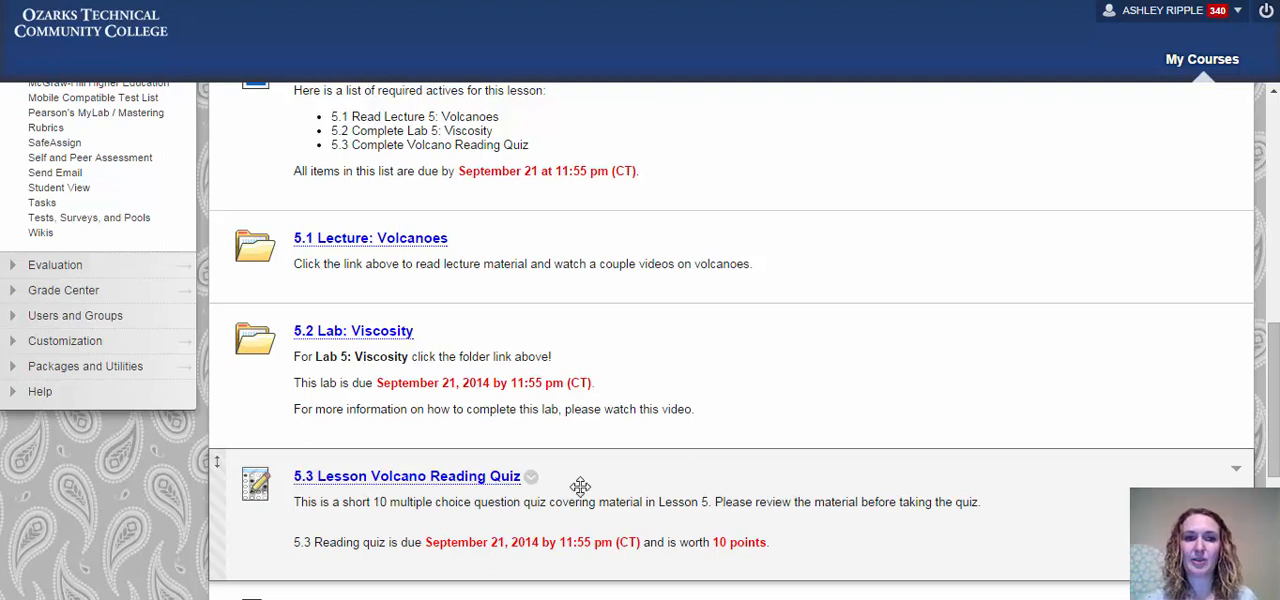
mouse_move(375, 343)
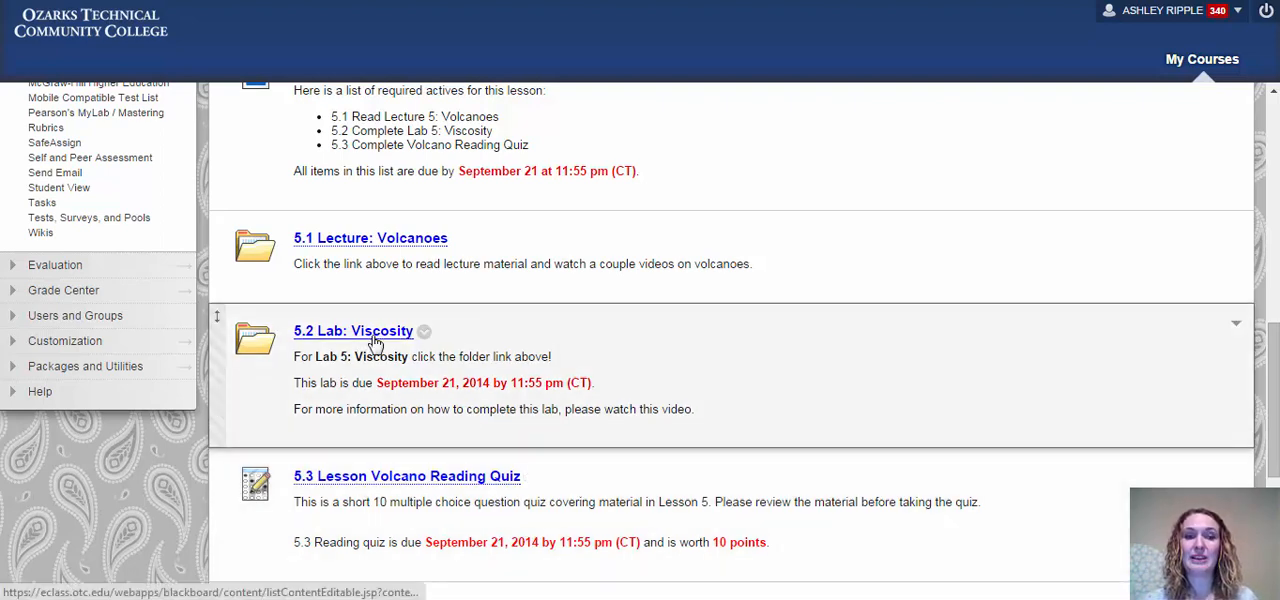
Open the '5.2 Lab: Viscosity' folder from the Lesson 5 activities list.
click(352, 330)
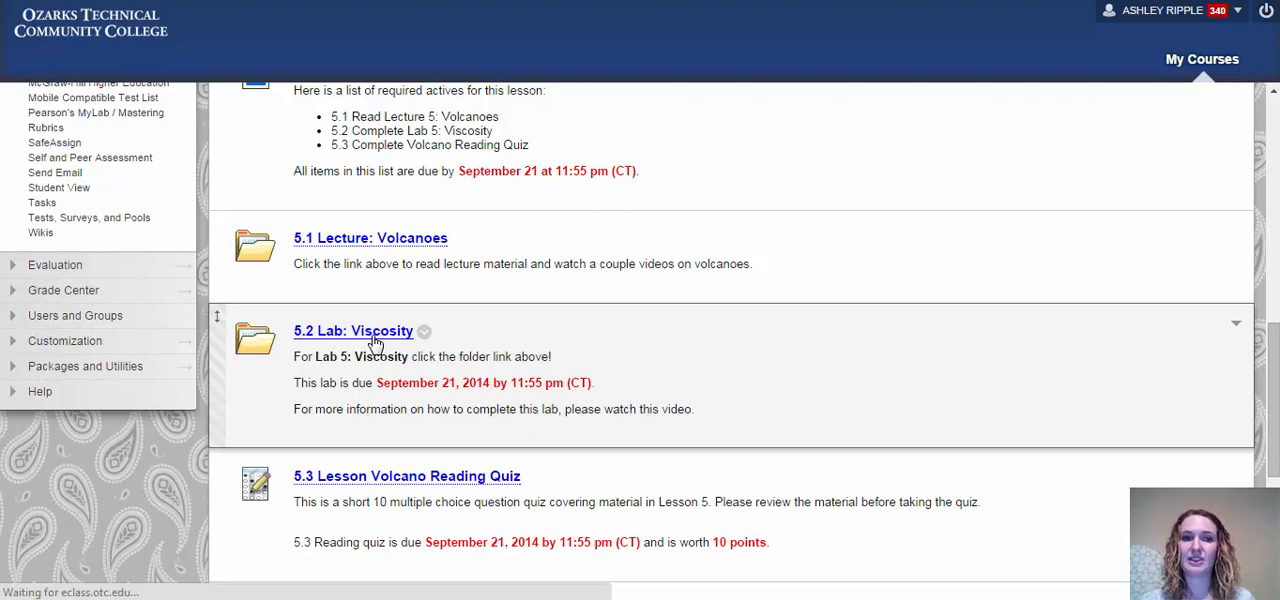
Load the 5.2 Lab: Viscosity page showing Lab 5 learning objectives and lab instructions.
click(352, 330)
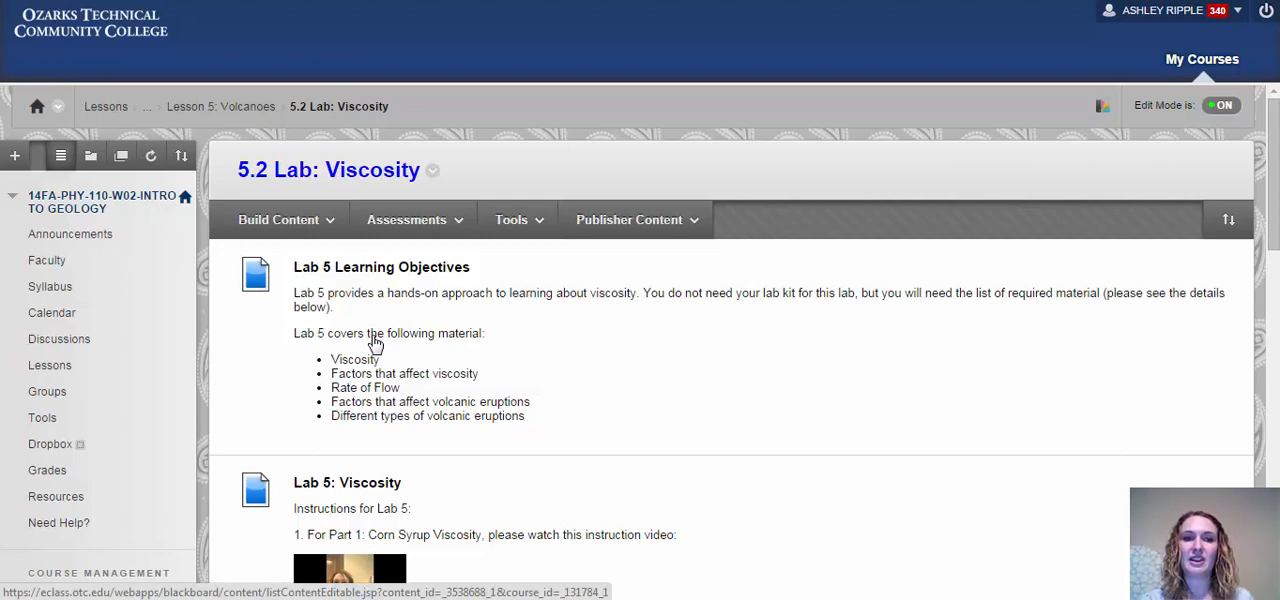
mouse_move(700, 343)
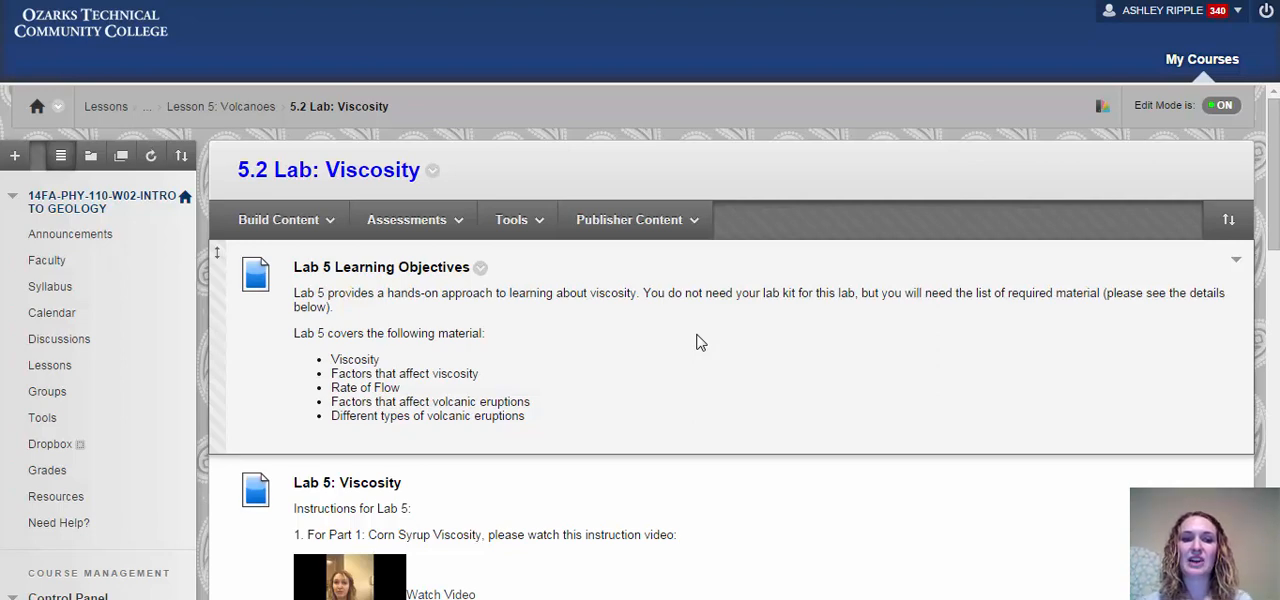
scroll(down, 3)
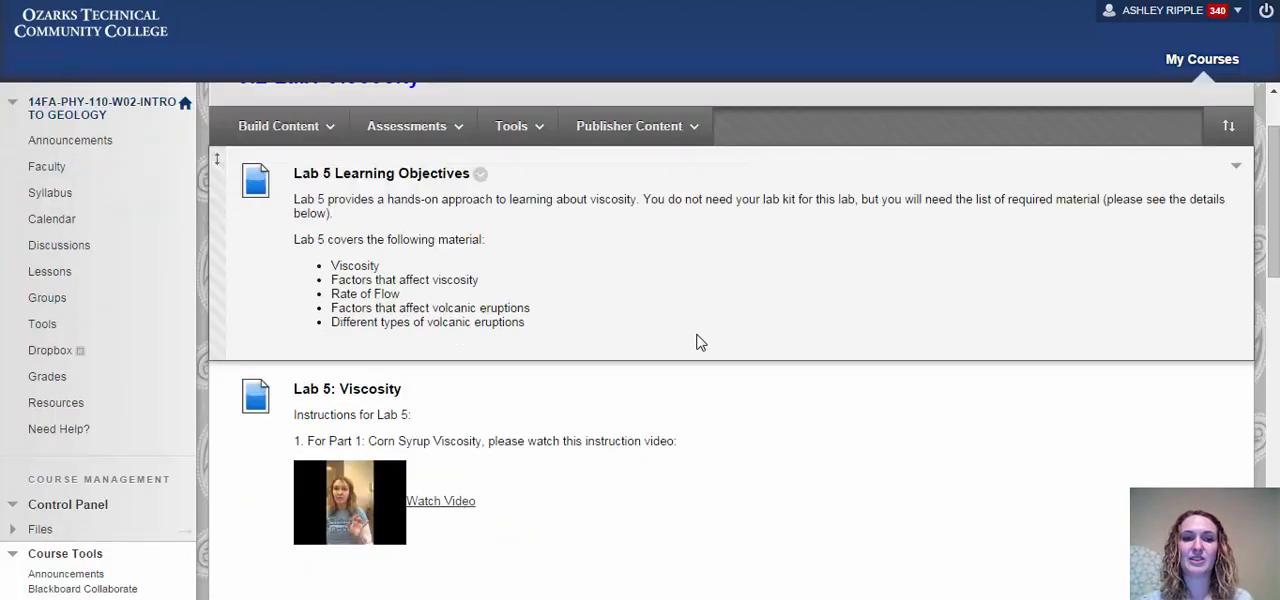
scroll(down, 3)
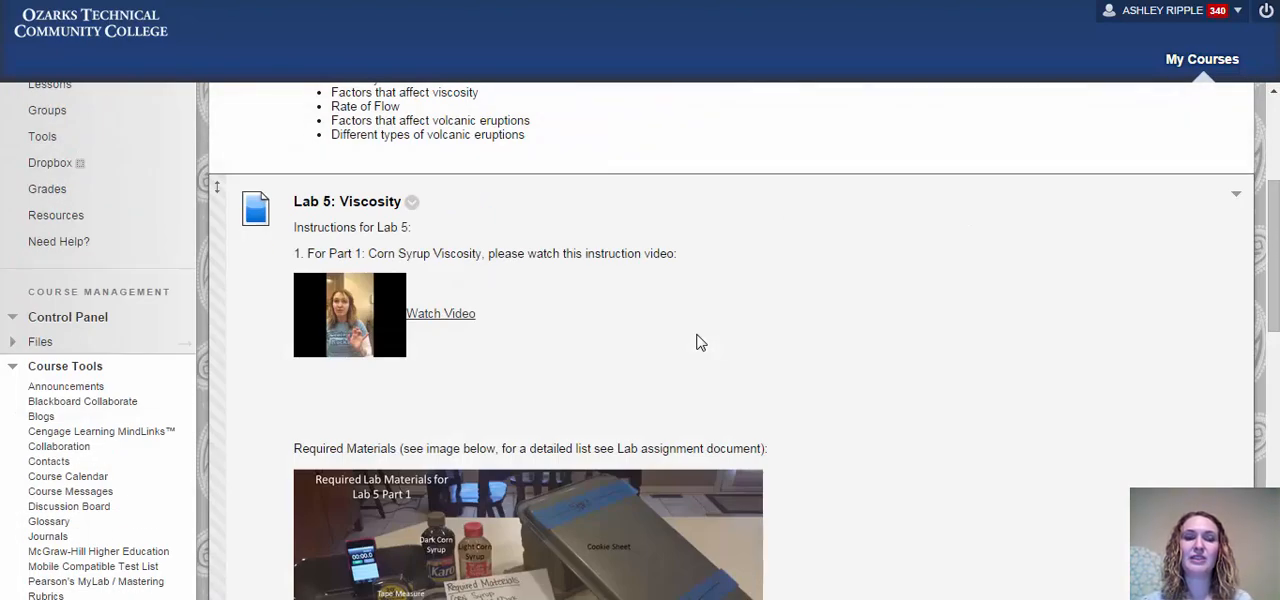
mouse_move(785, 352)
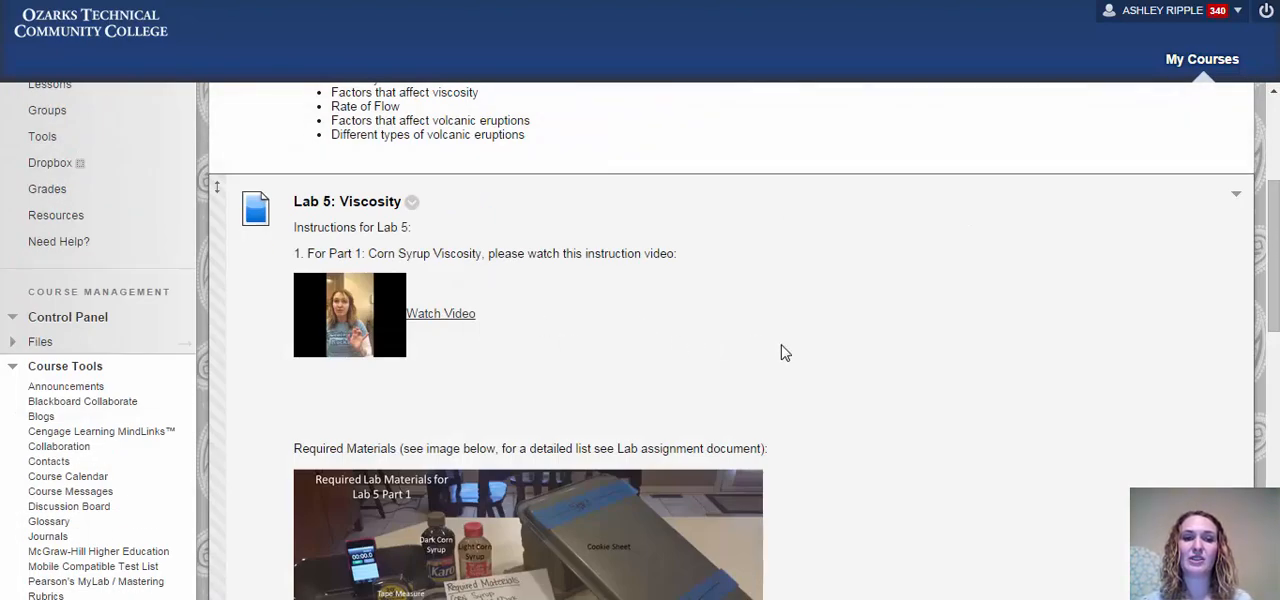
scroll(down, 3)
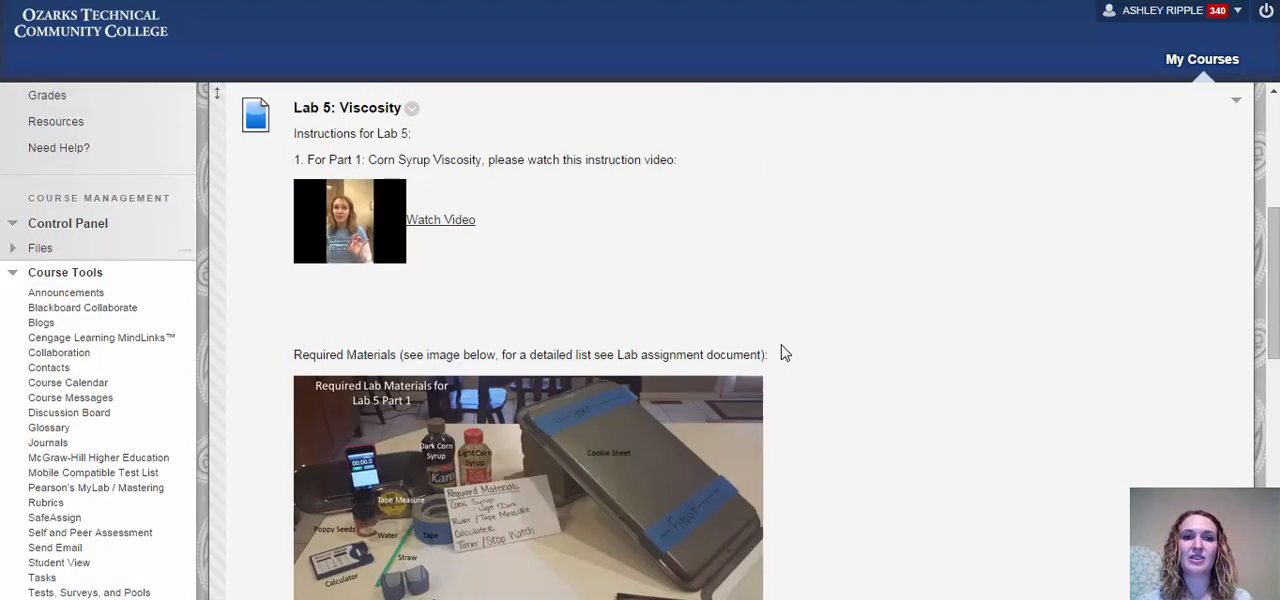
scroll(up, 3)
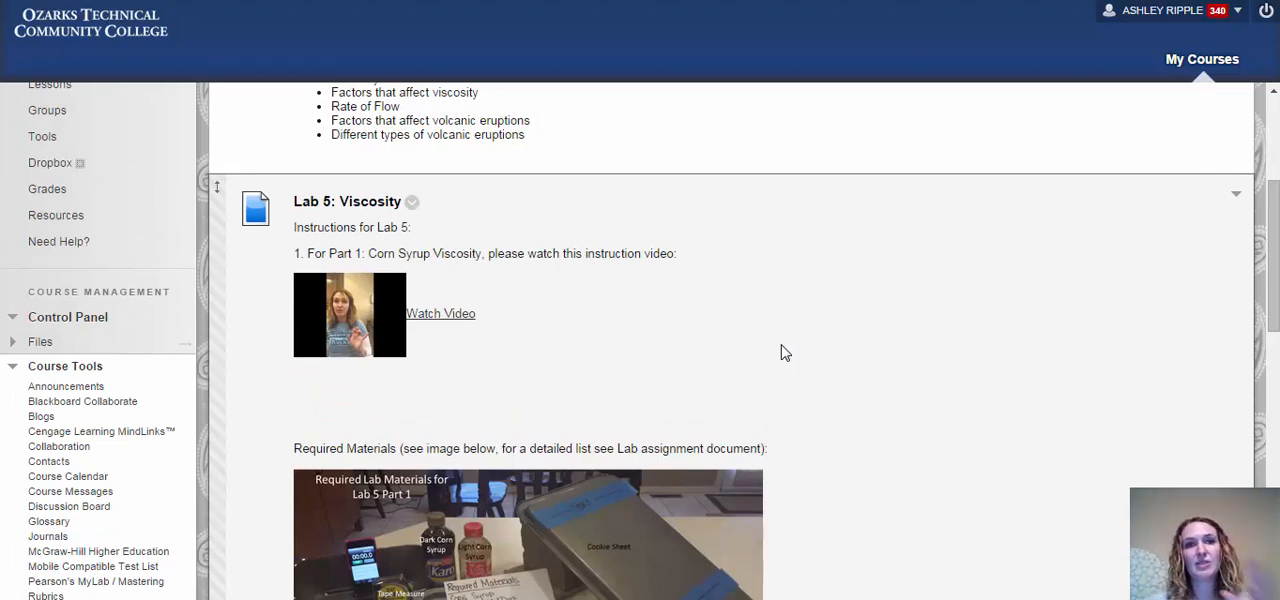
scroll(down, 3)
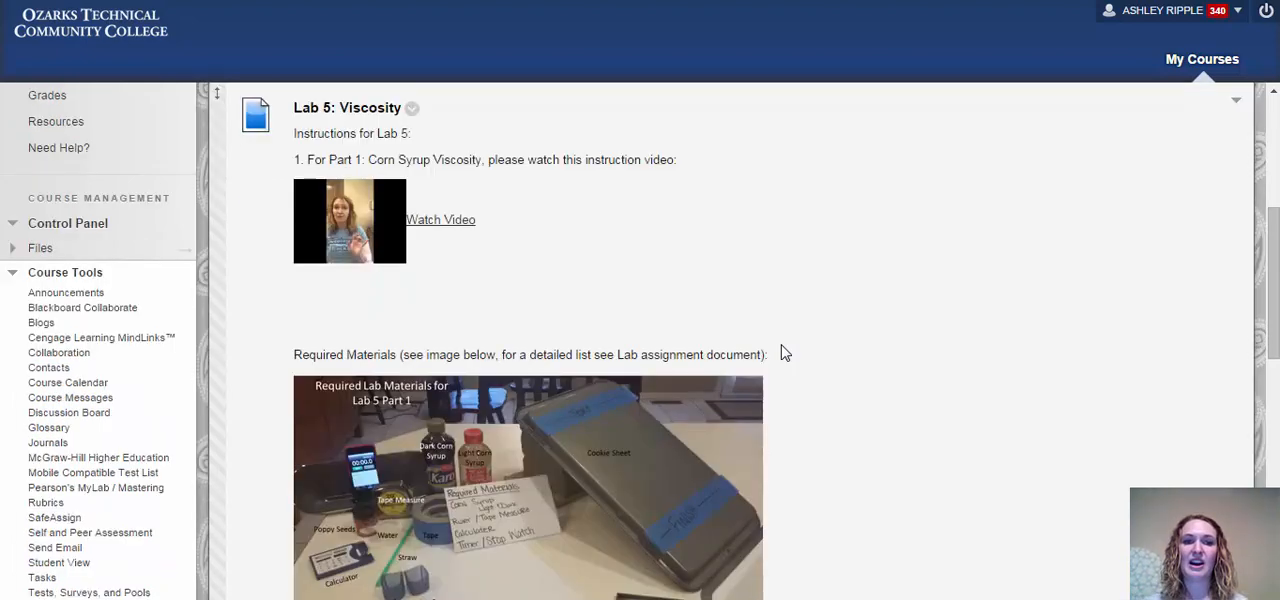
scroll(down, 3)
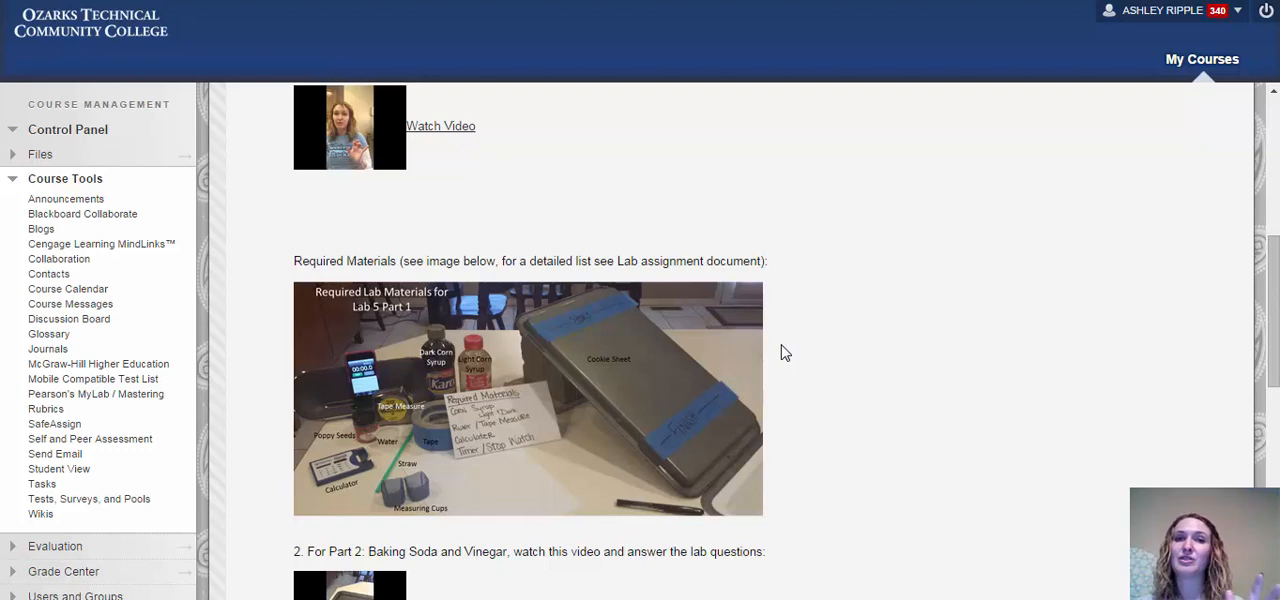
scroll(down, 3)
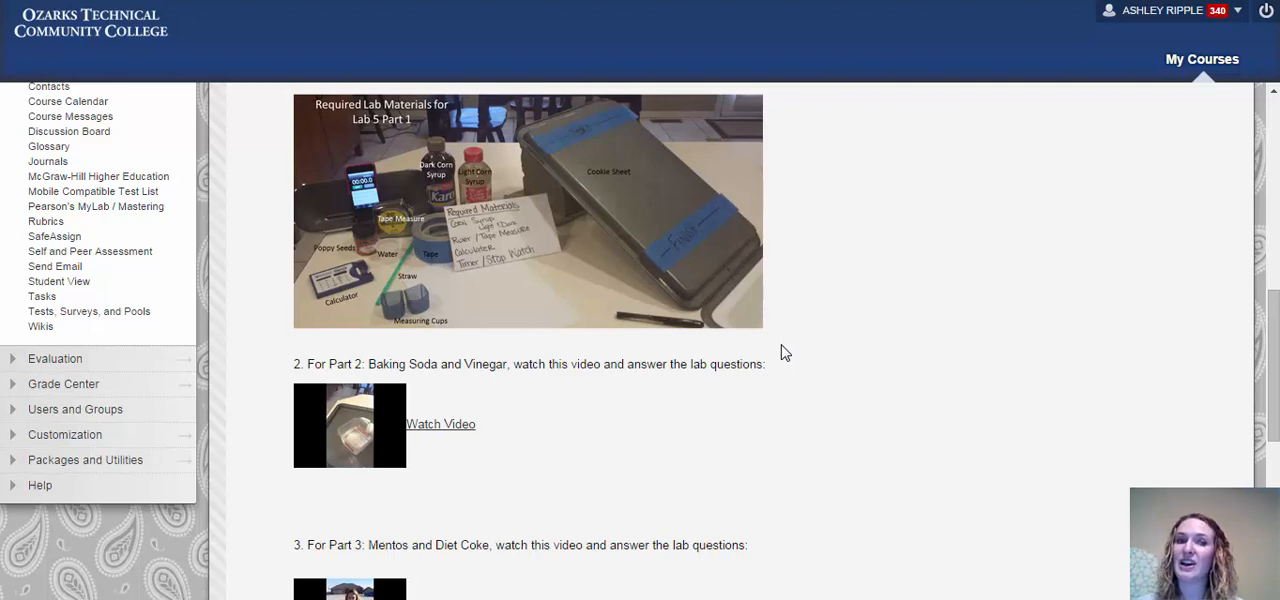
scroll(down, 3)
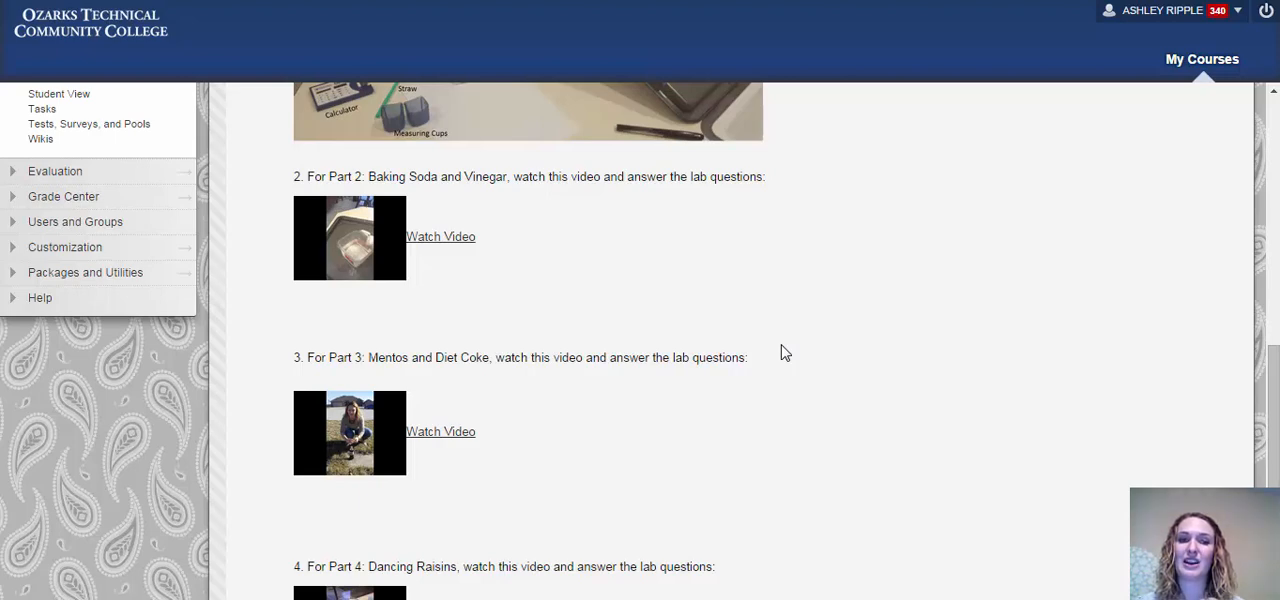
scroll(down, 3)
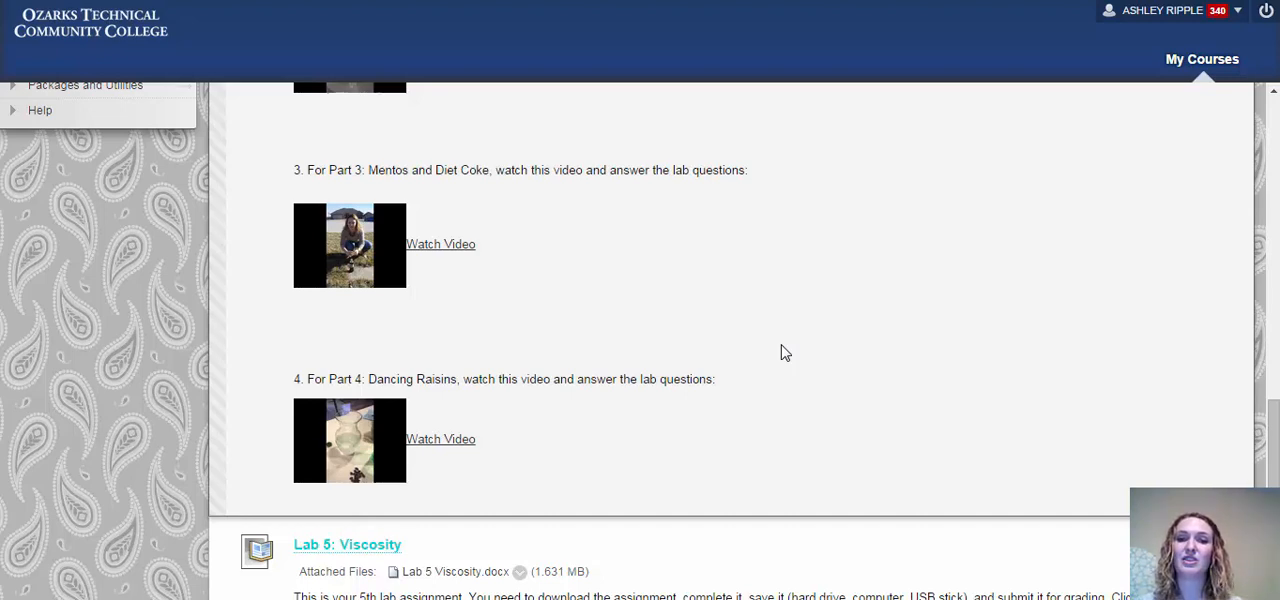
scroll(down, 3)
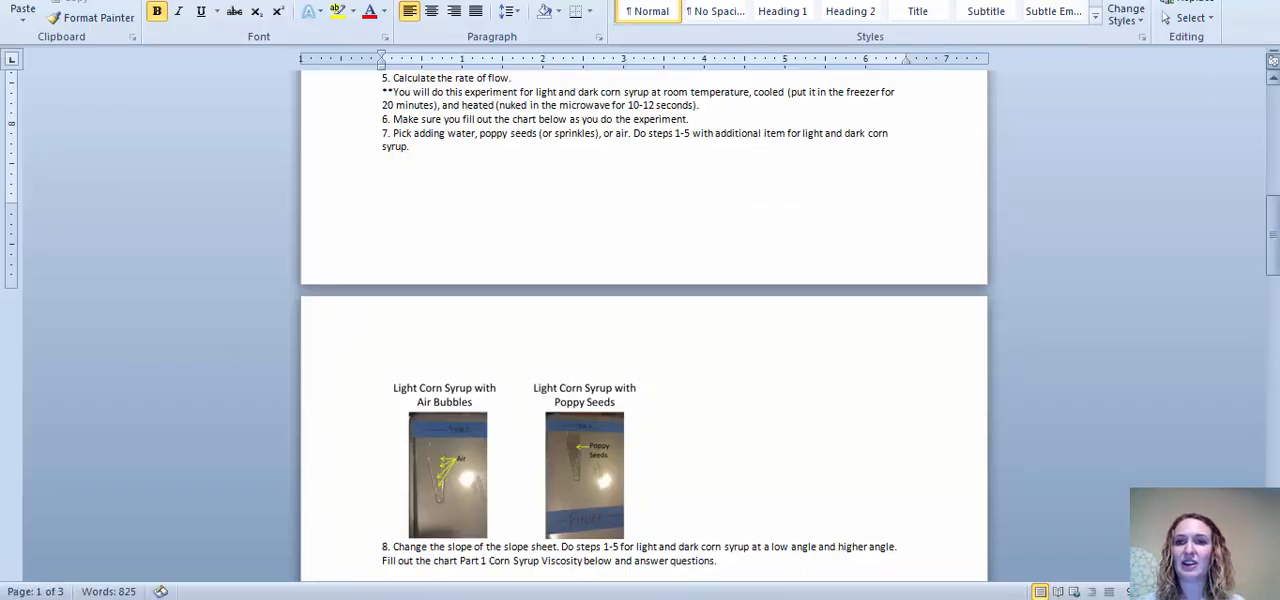
scroll(up, 3)
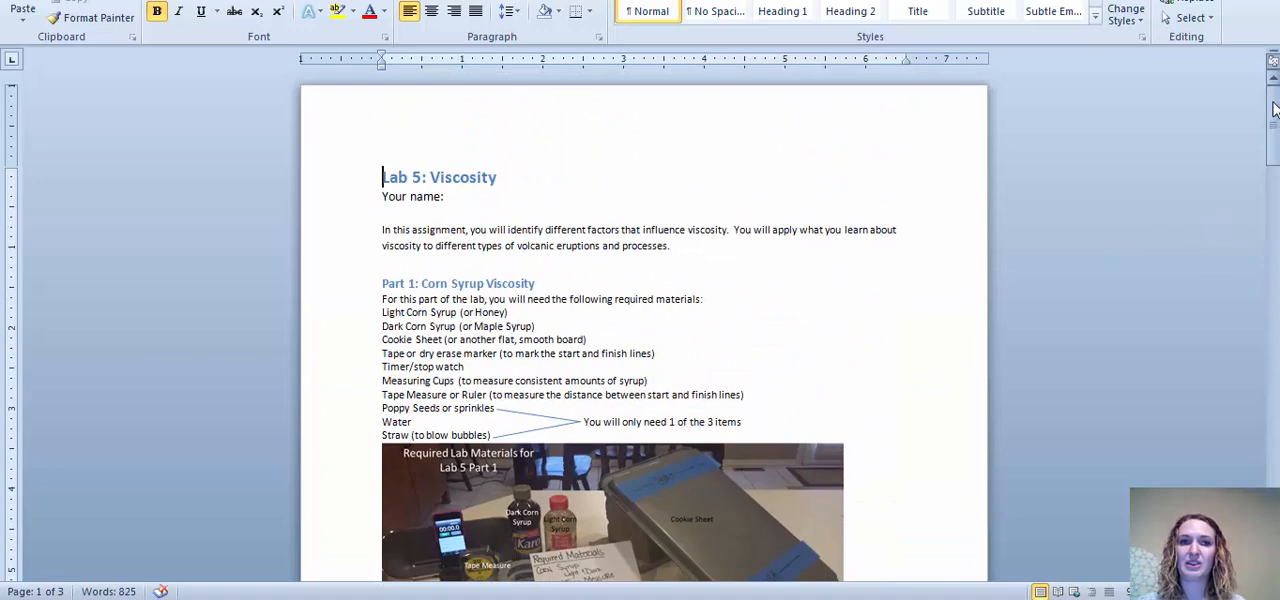
mouse_move(866, 300)
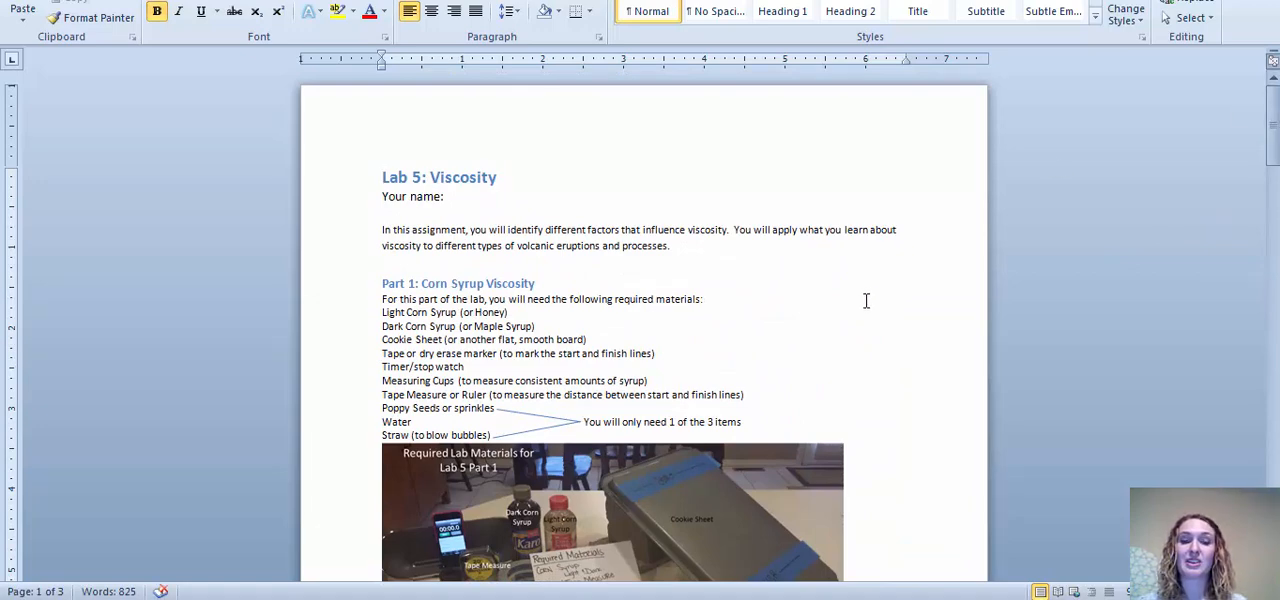
scroll(down, 3)
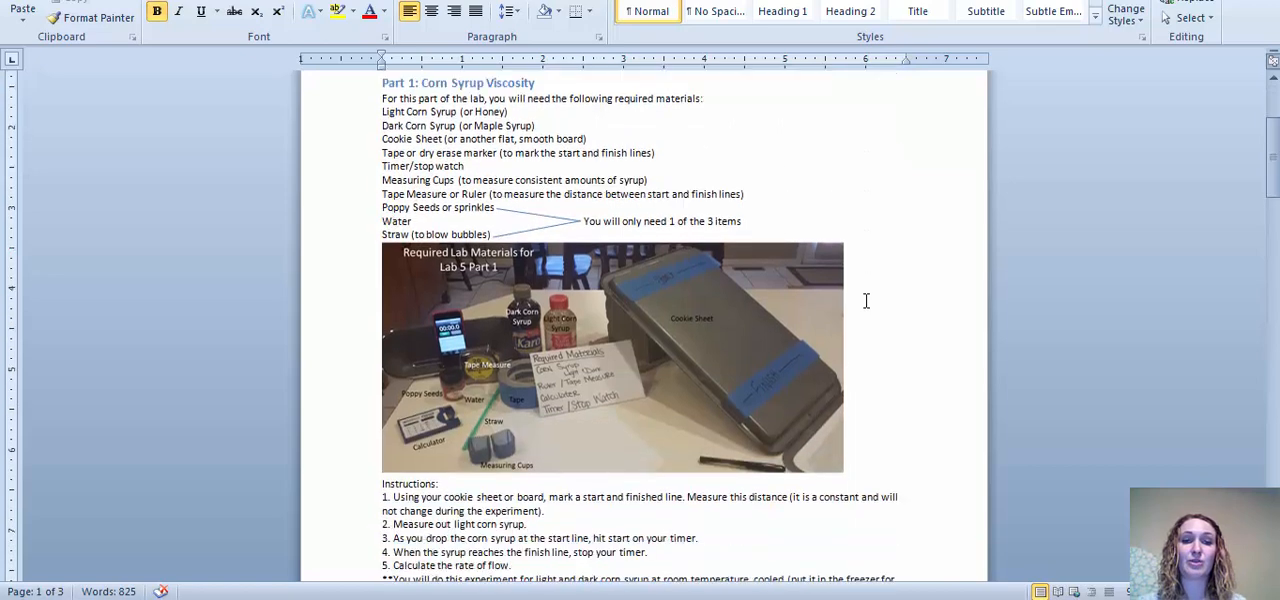
scroll(down, 3)
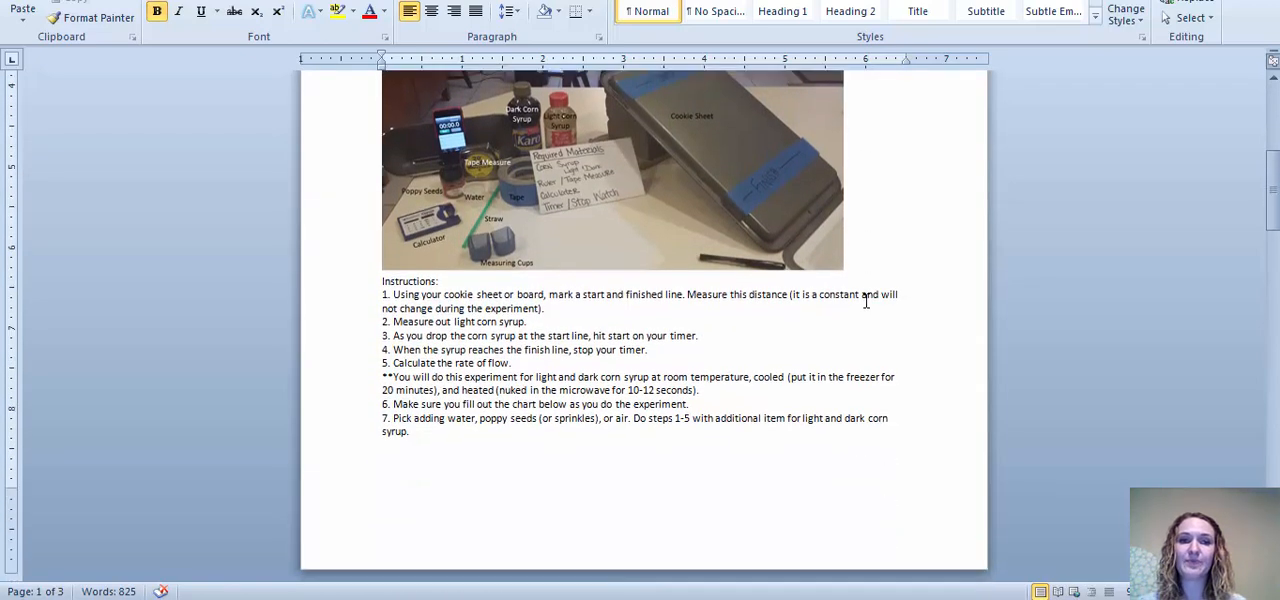
scroll(down, 3)
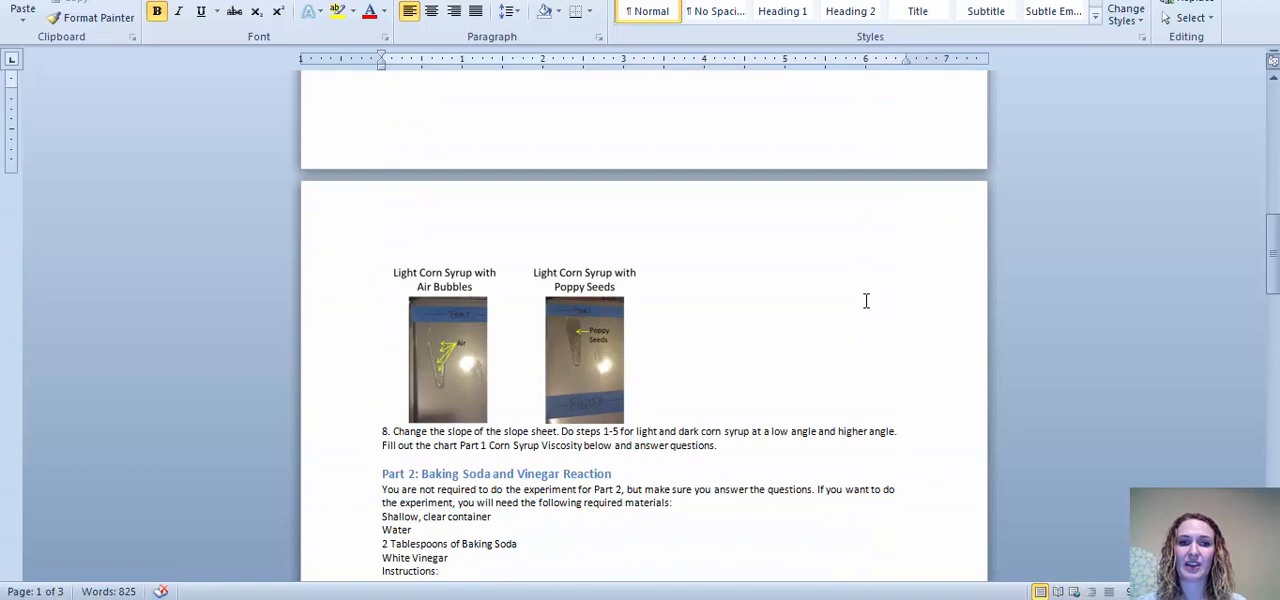
scroll(down, 3)
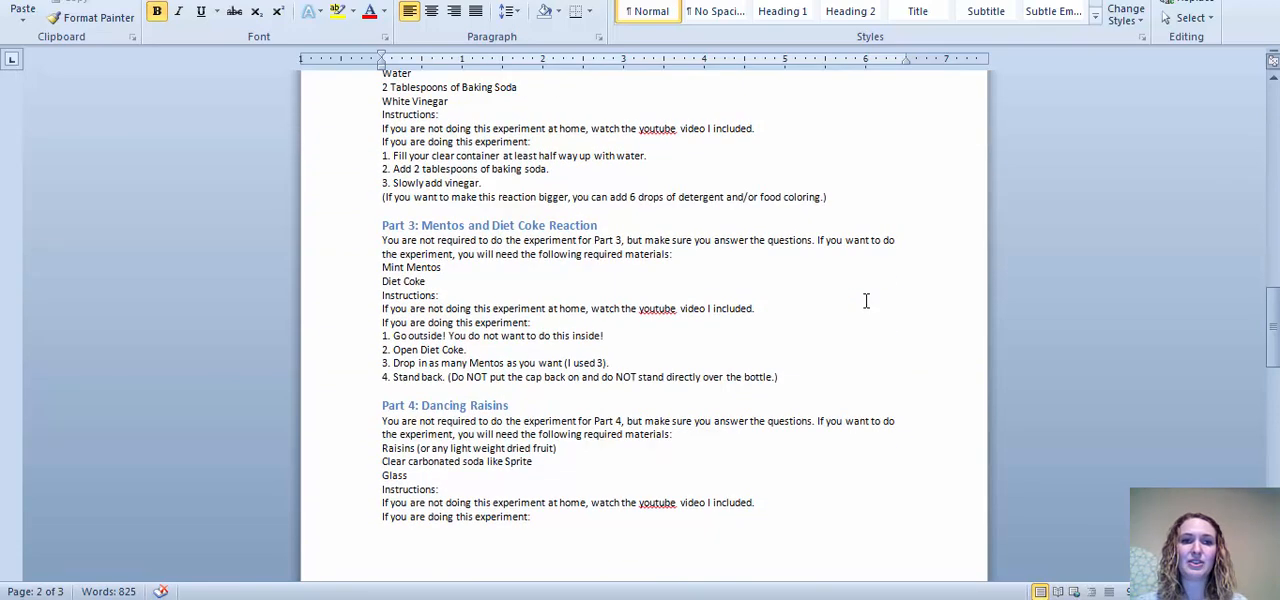
scroll(down, 3)
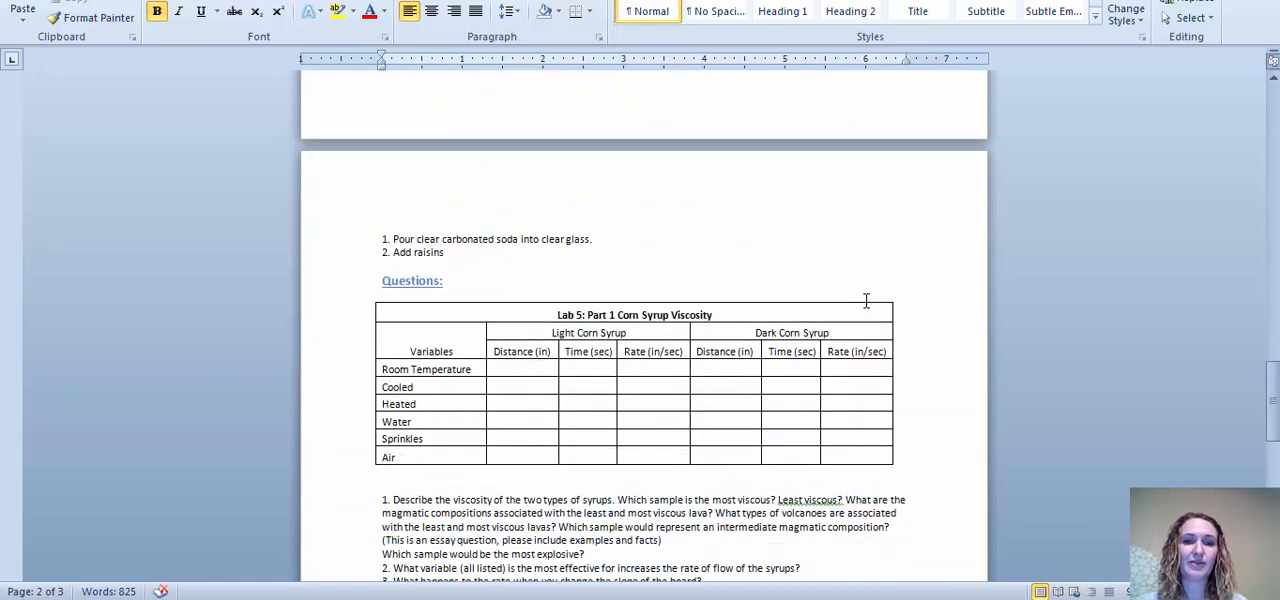
scroll(down, 3)
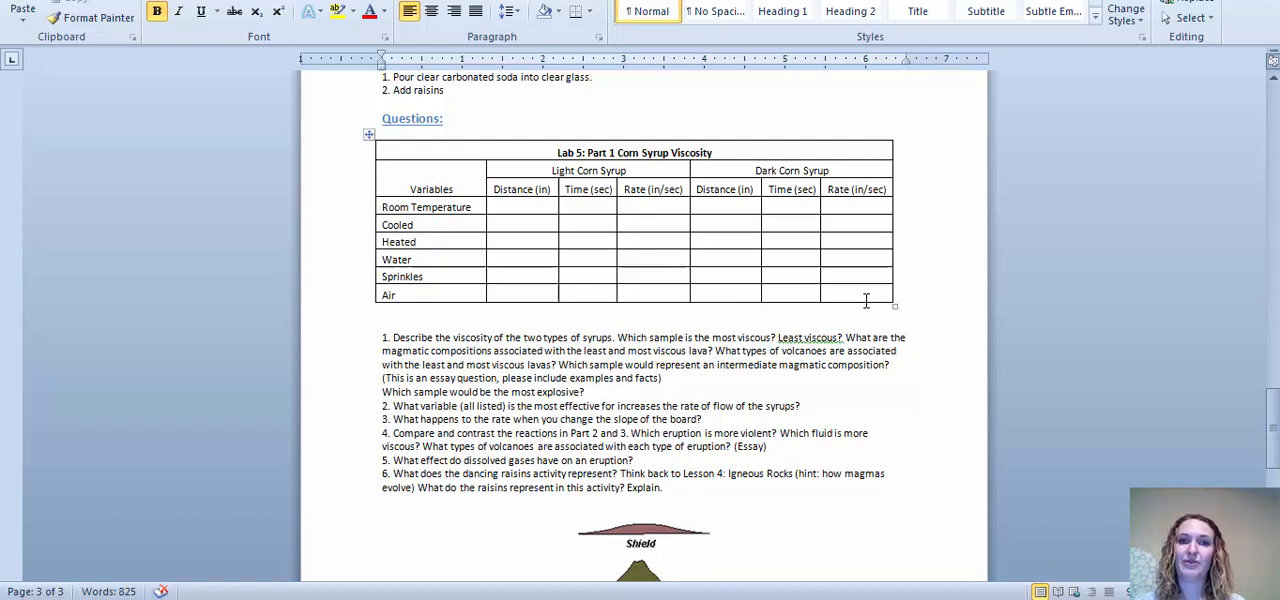
scroll(down, 3)
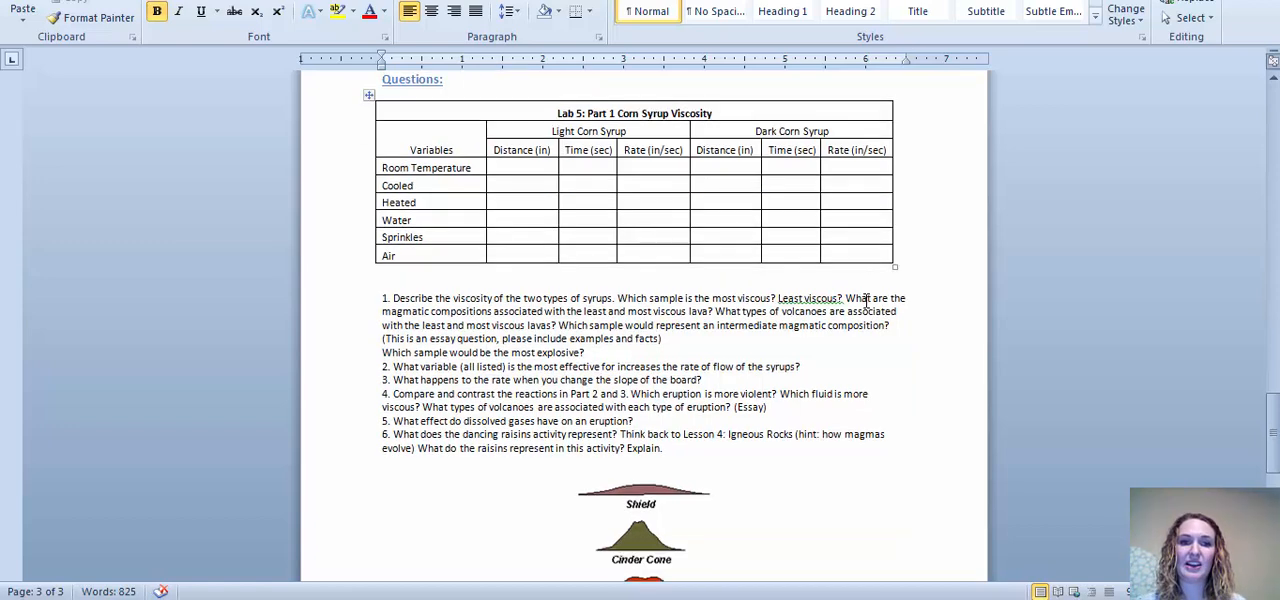
scroll(down, 3)
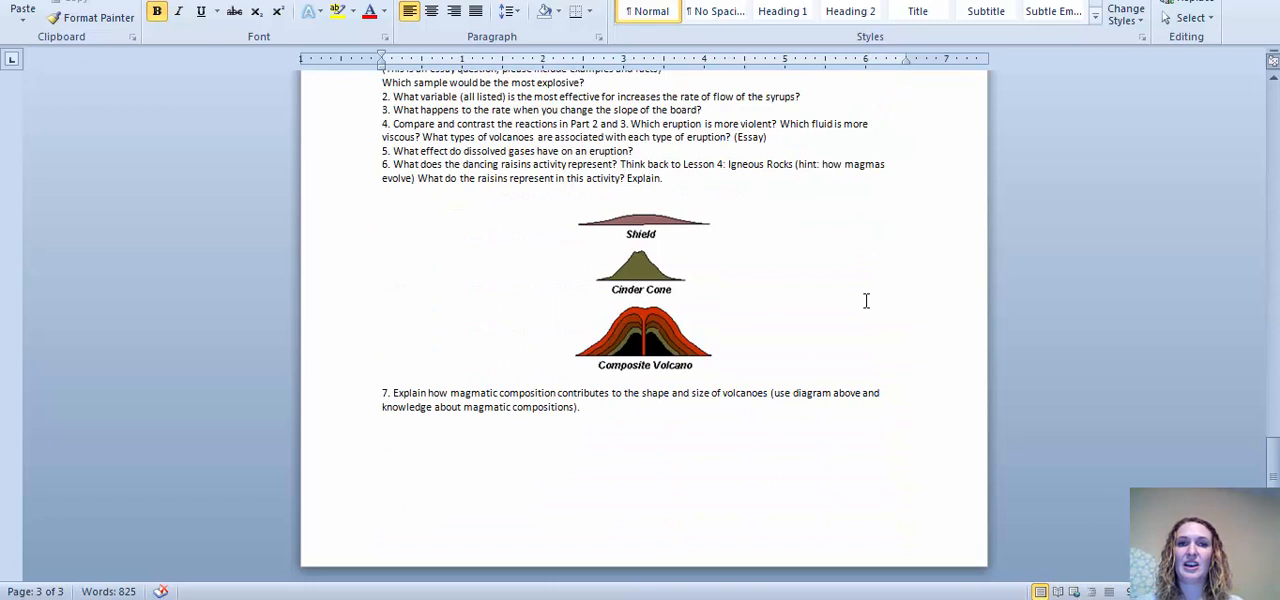